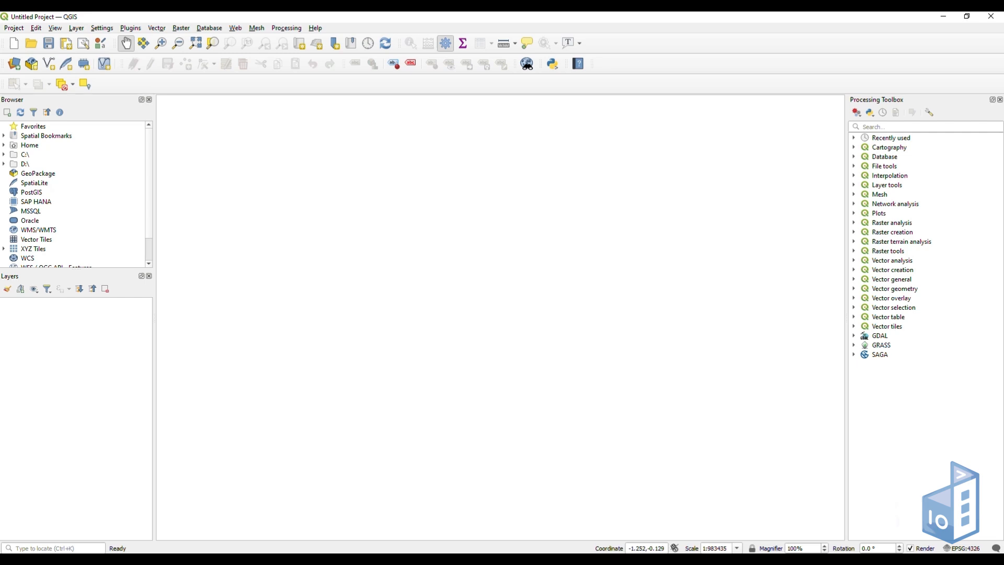
Bring up the Data Source Manager on the Delimited Text import page.
left_click(75, 27)
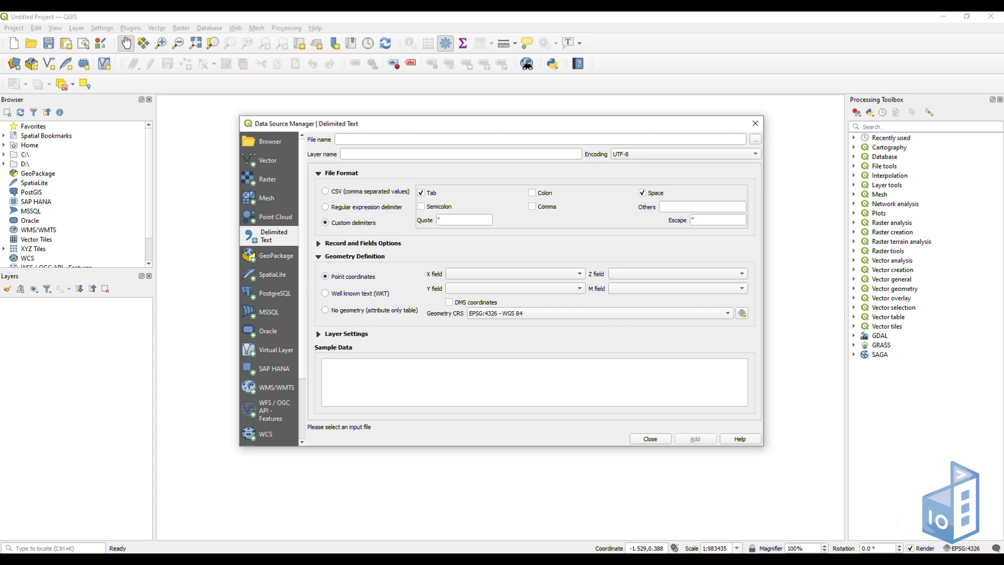
Choose the GPS .txt file and split its fields with custom delimiters including Semicolon.
left_click(755, 139)
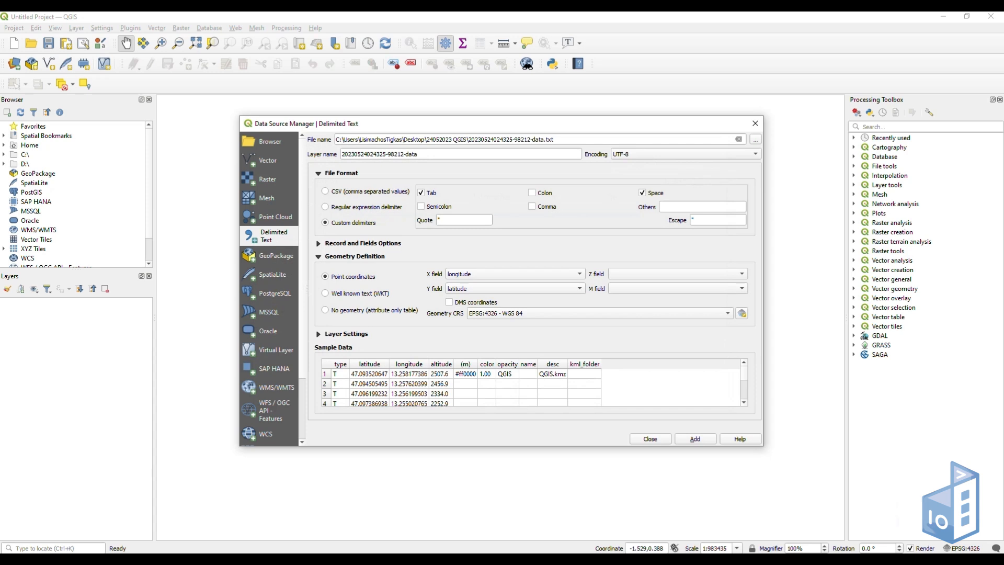
left_click(326, 191)
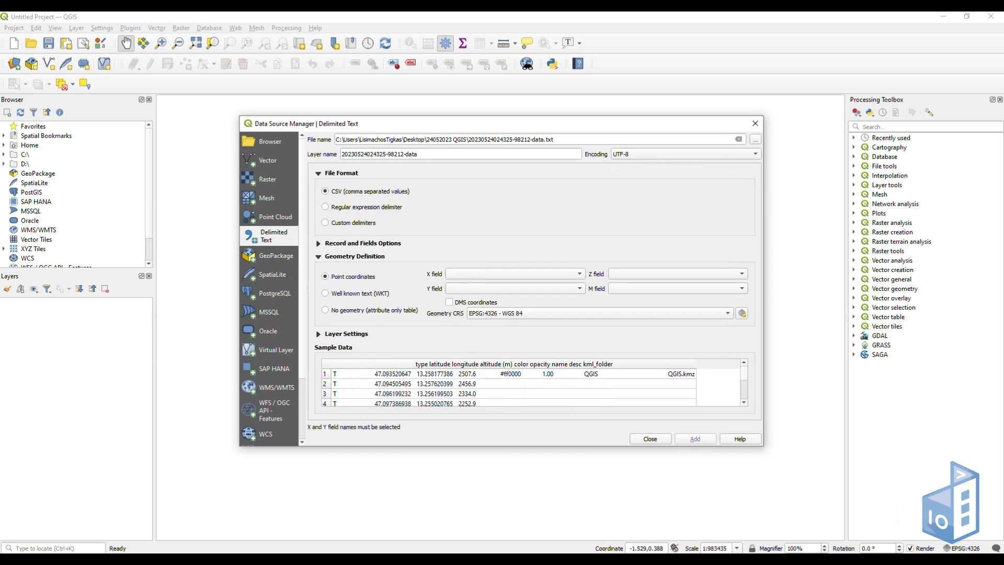
left_click(326, 206)
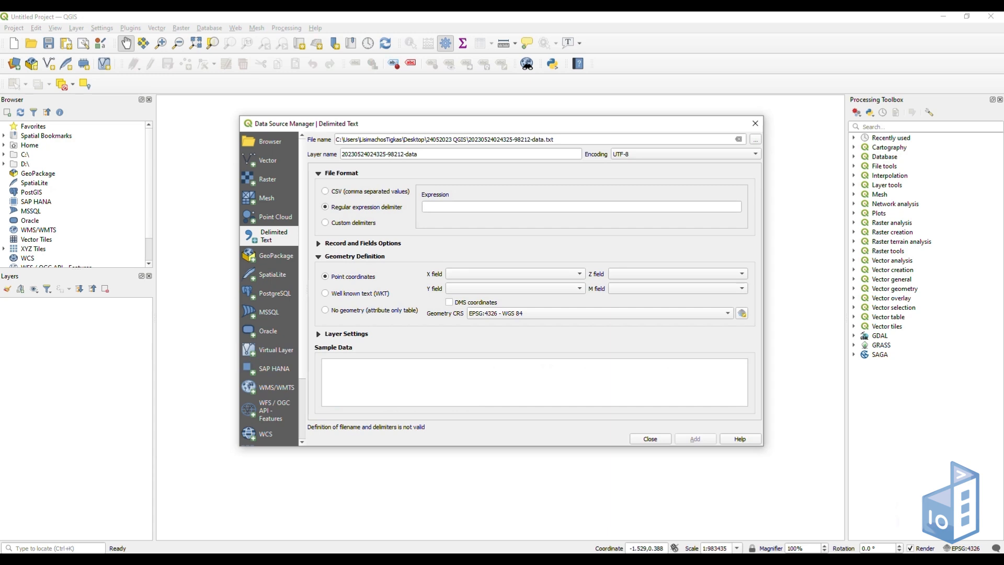
left_click(326, 222)
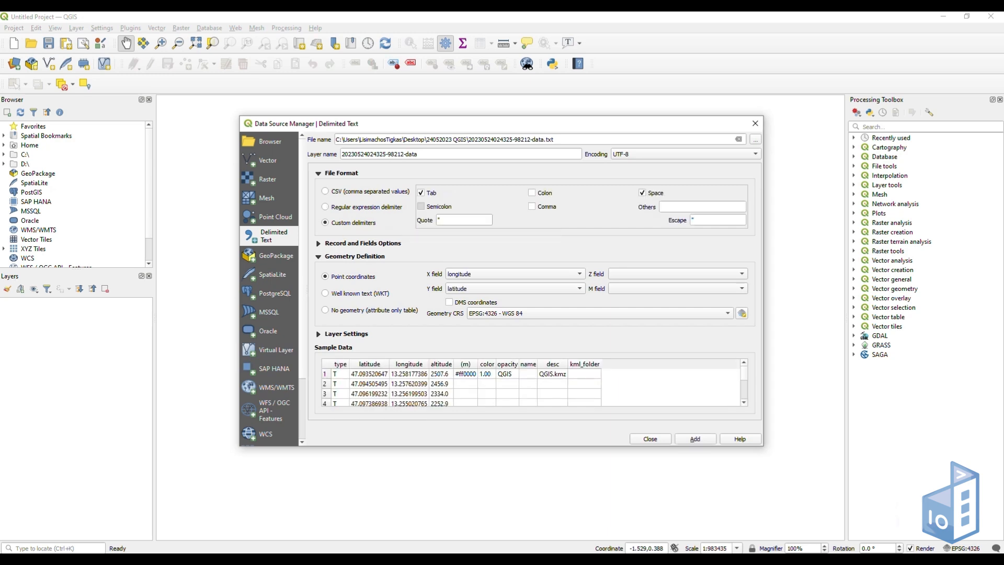
left_click(422, 206)
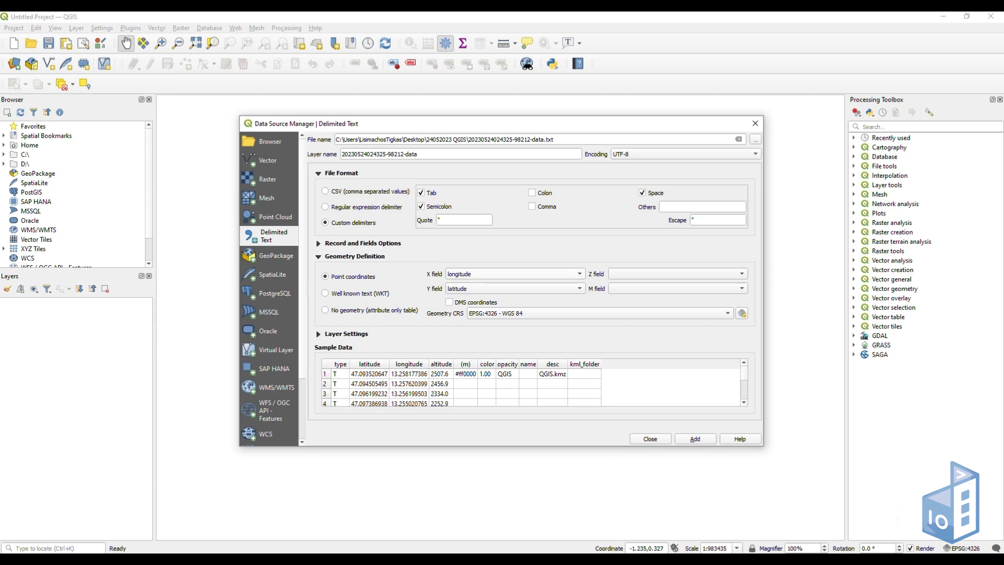
mouse_move(513, 289)
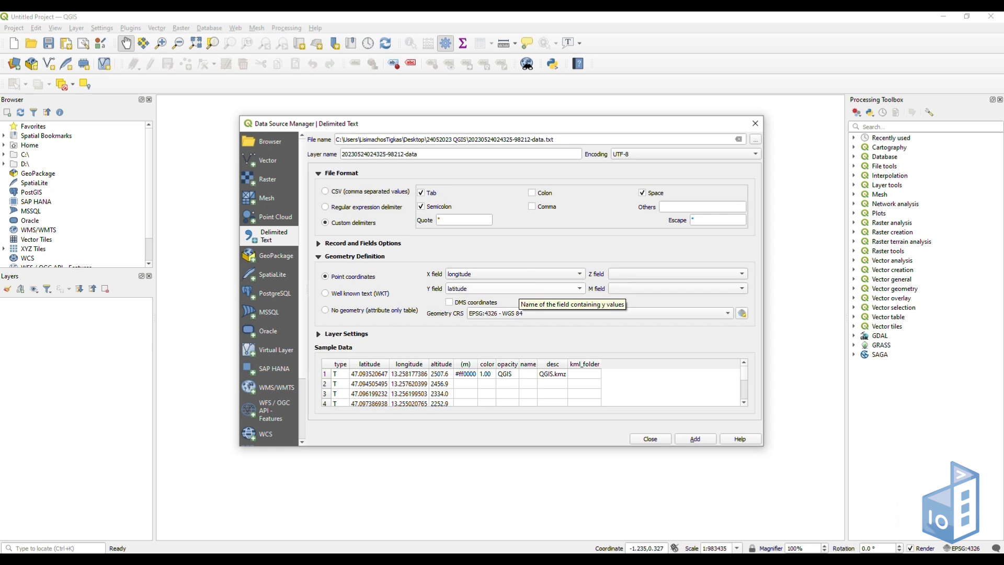
mouse_move(675, 273)
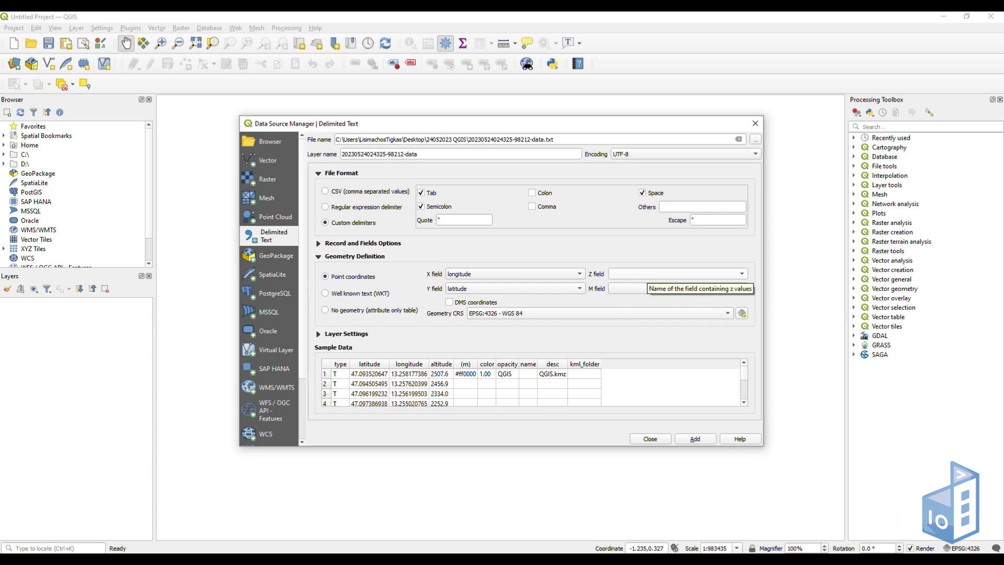
Use altitude as the Z field in EPSG:4326 - WGS 84 and add the points layer.
left_click(739, 273)
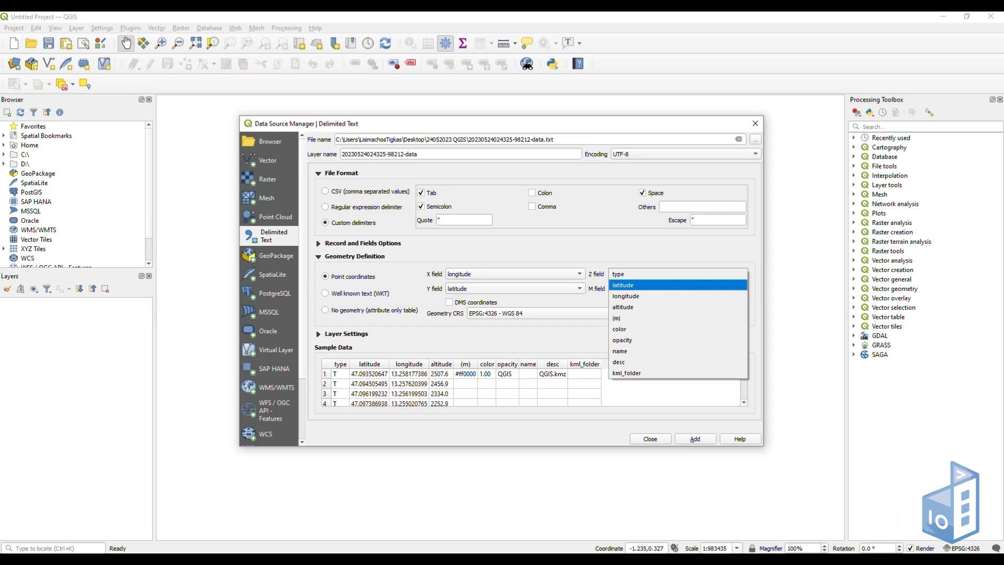
left_click(622, 306)
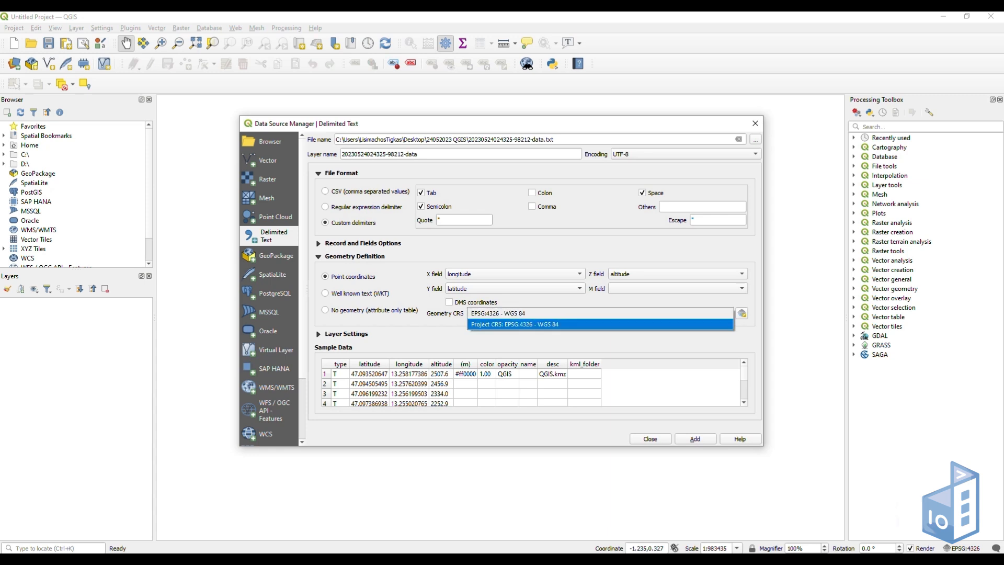
left_click(598, 312)
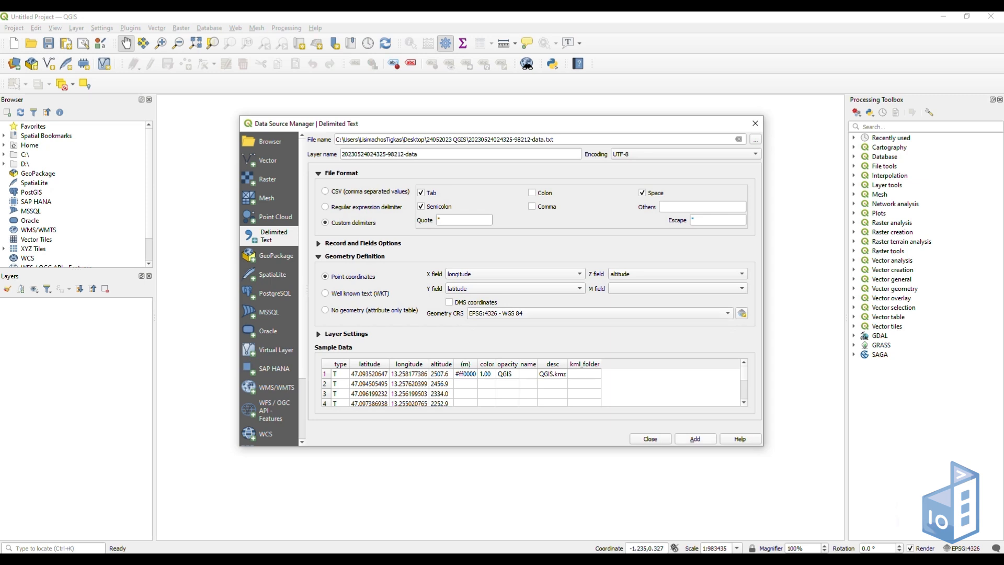
left_click(694, 438)
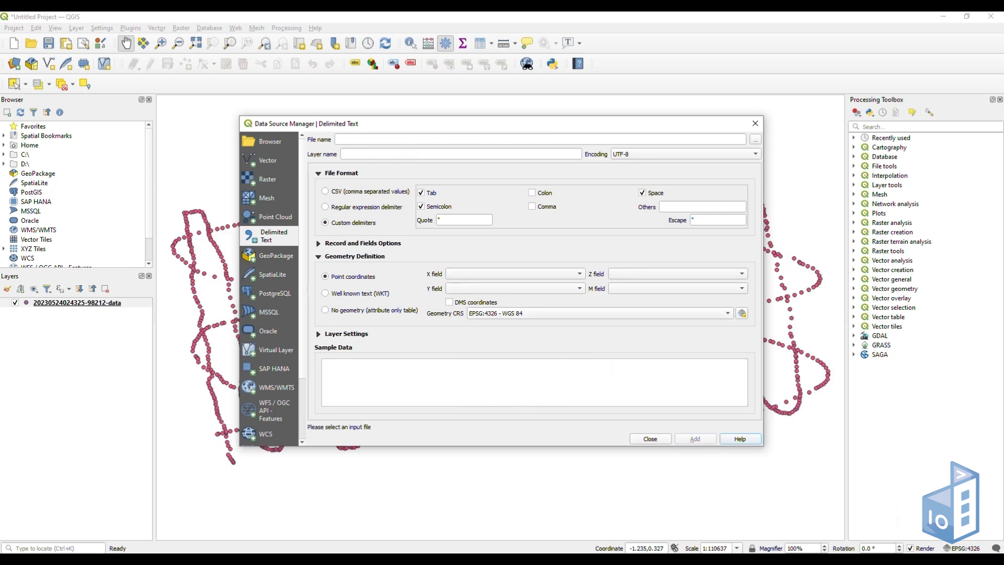
mouse_move(754, 124)
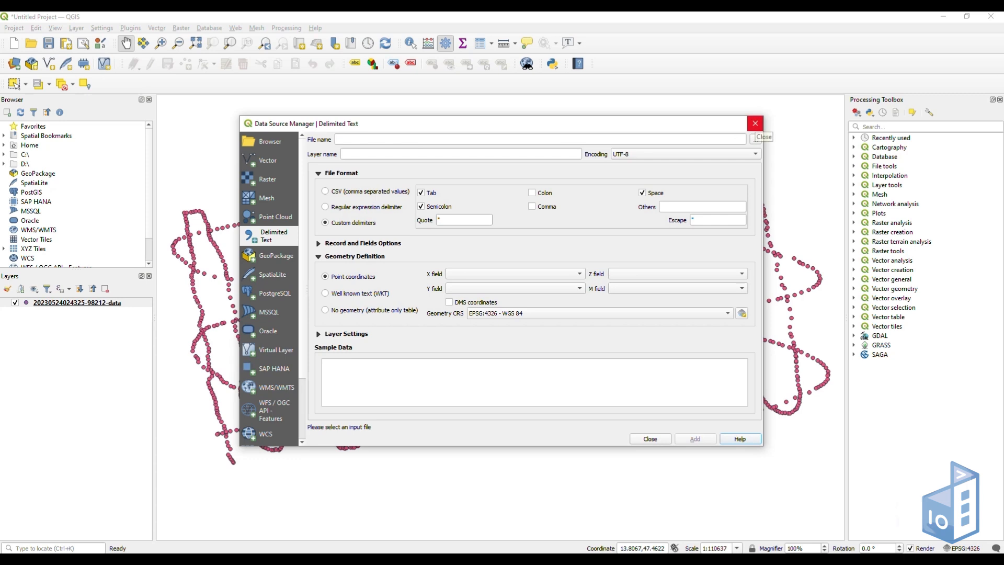
Close the Data Source Manager, leaving the GPS track on the map, and head to Processing.
left_click(648, 439)
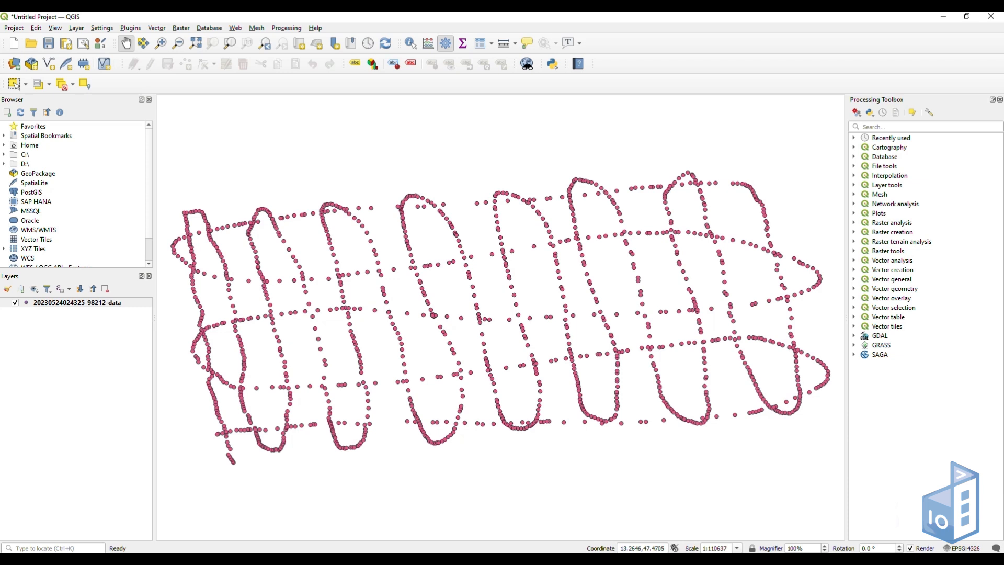
left_click(286, 28)
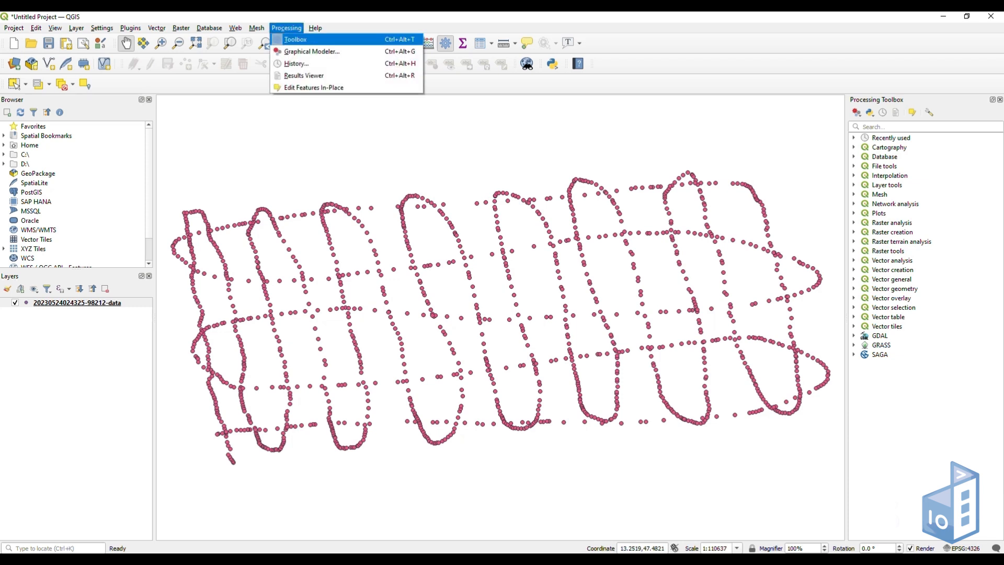
Search the Processing Toolbox for 'natu' and launch SAGA Natural Neighbour.
scroll("down", 3)
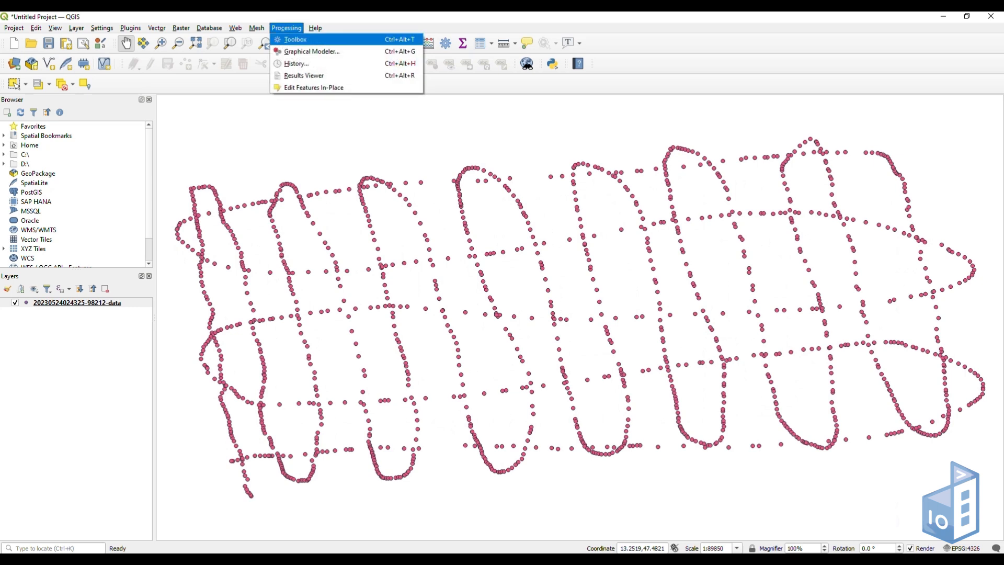
left_click(294, 38)
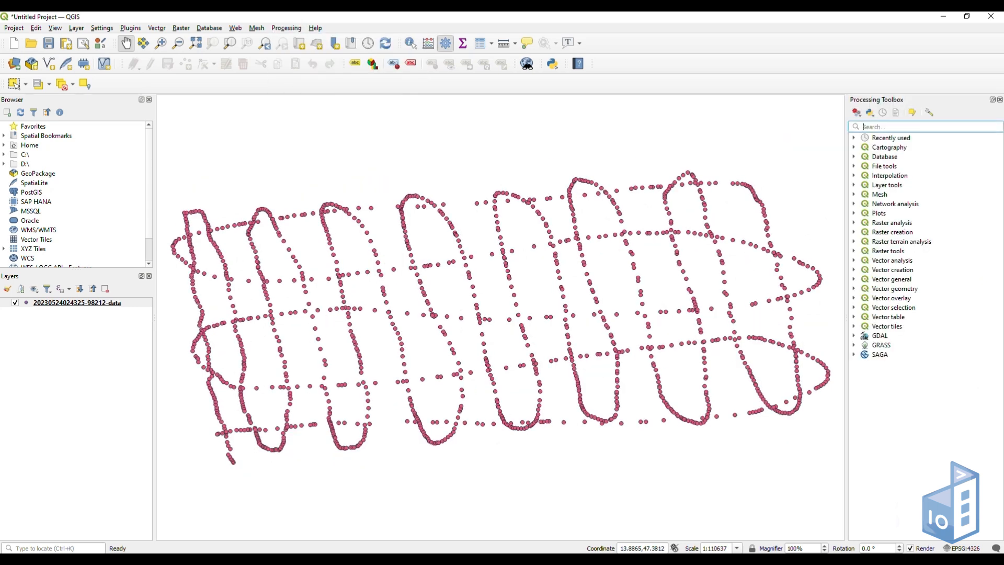
type("natu")
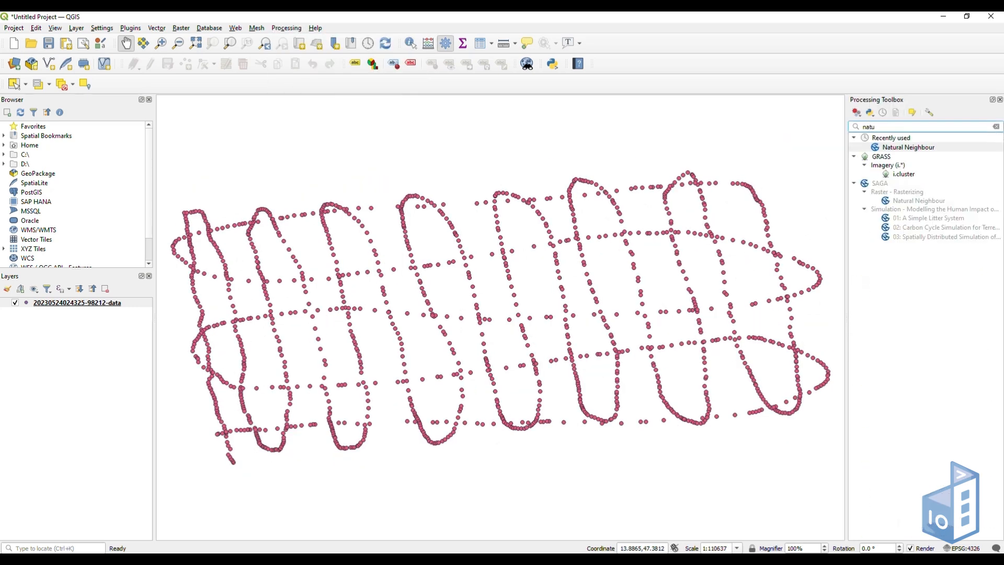
double_click(908, 146)
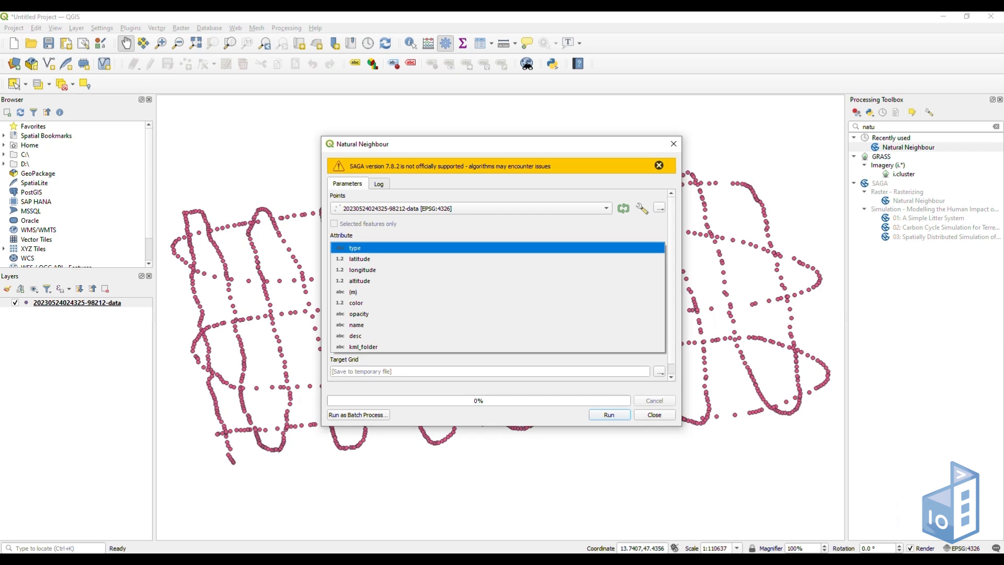
Interpolate the altitude attribute with a grid cell size of 0.0005.
left_click(359, 280)
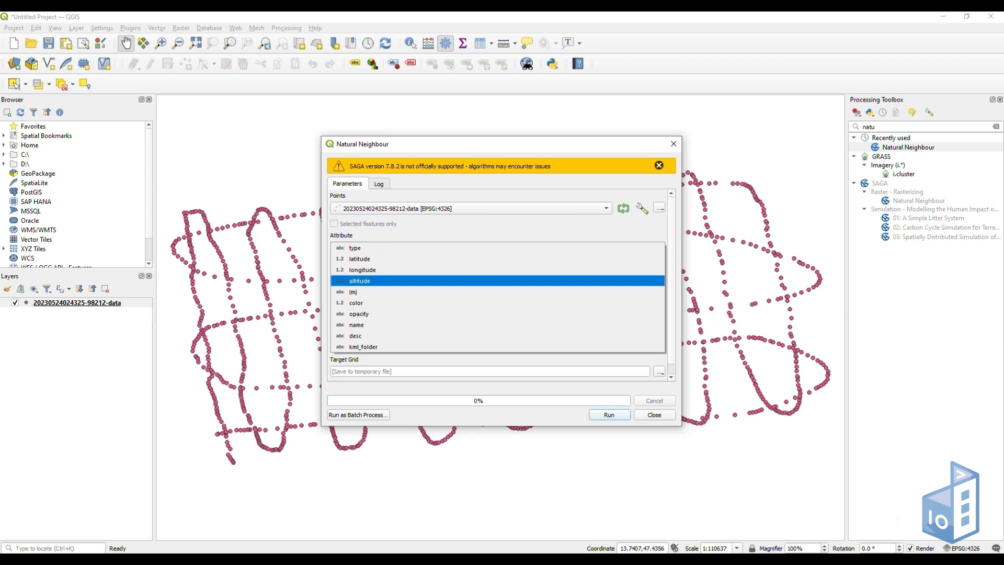
left_click(359, 280)
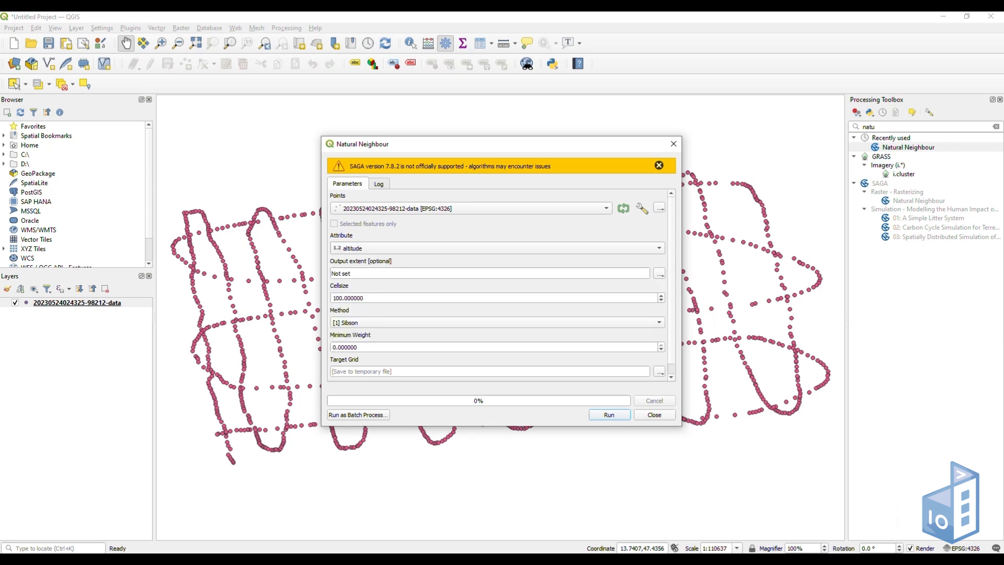
triple_click(493, 298)
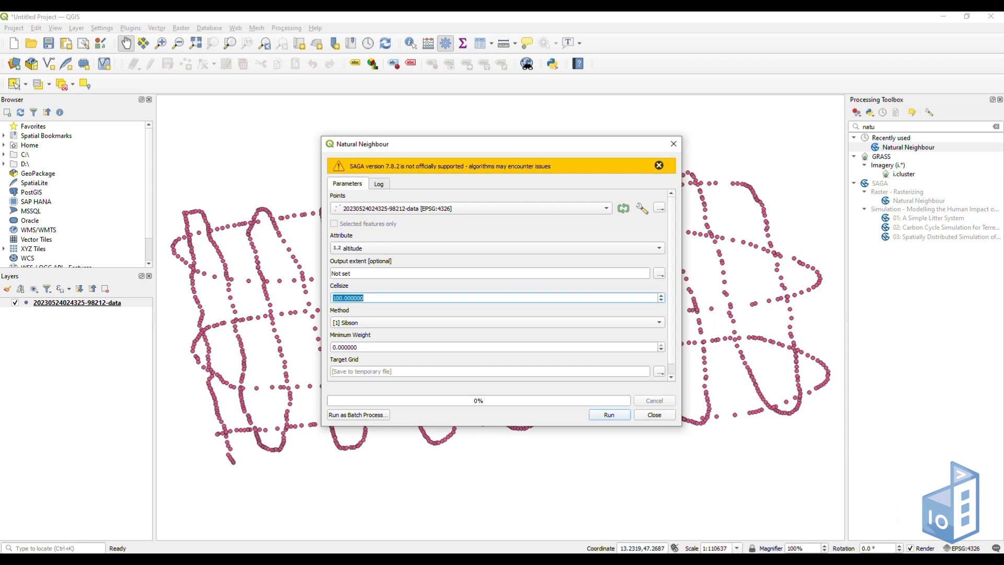
type("0.0005")
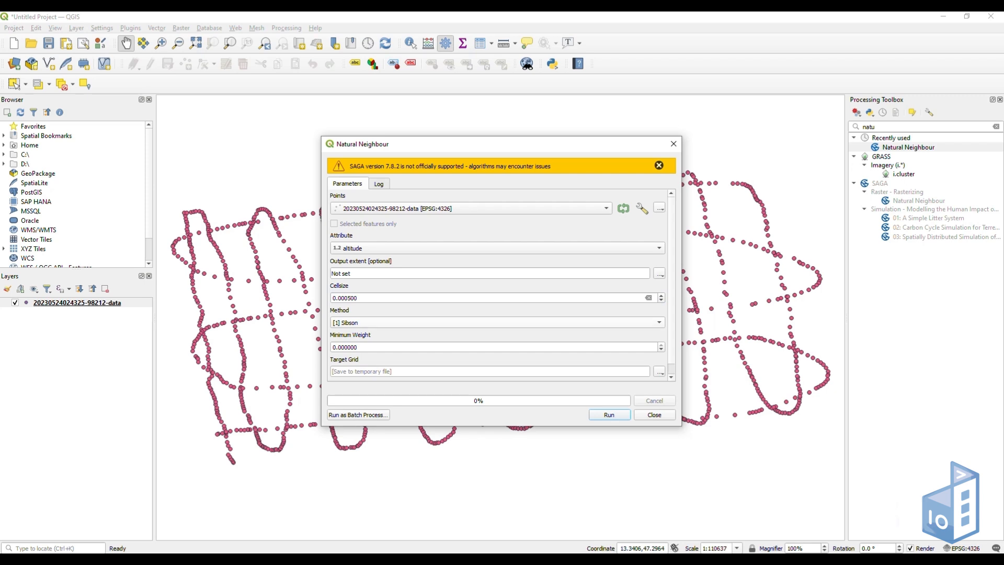
scroll("down", 3)
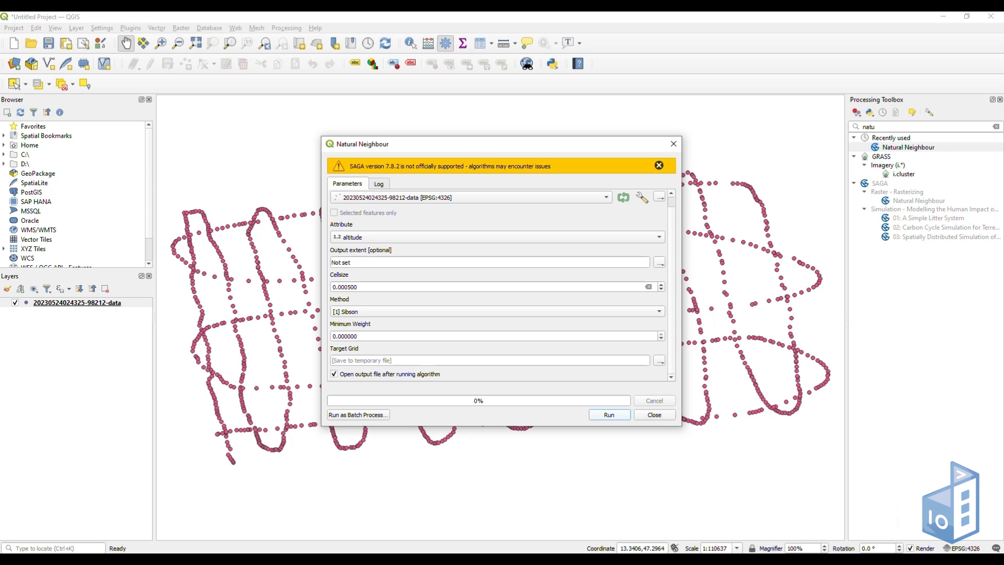
Run the interpolation so Target Grid covers the map, then close the tool.
left_click(468, 198)
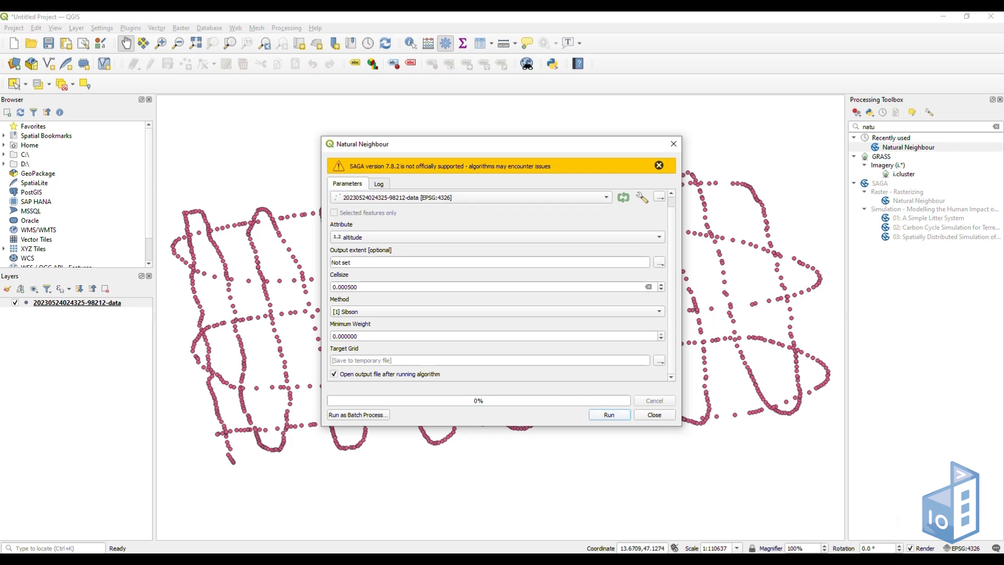
left_click(608, 414)
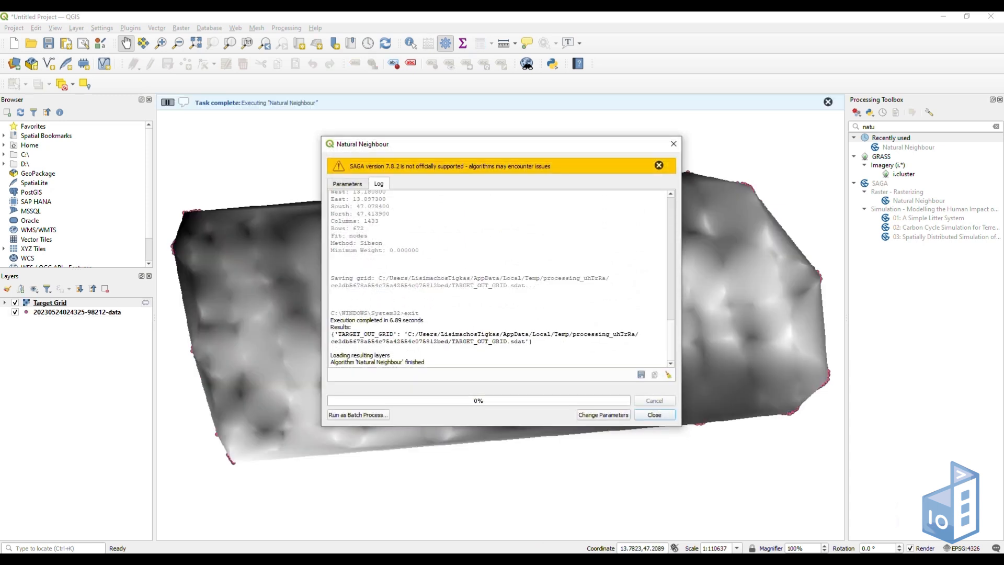
left_click(653, 414)
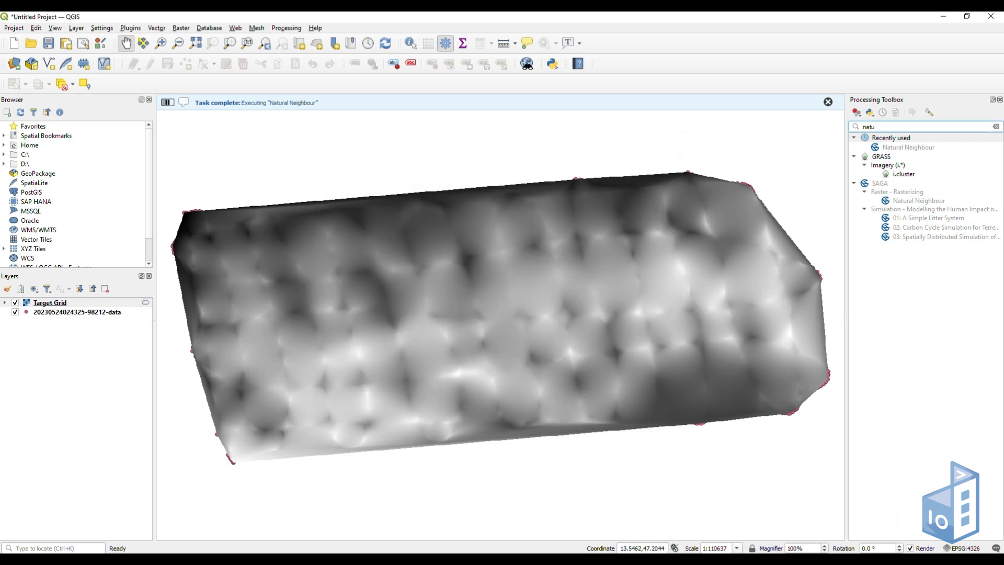
left_click(827, 101)
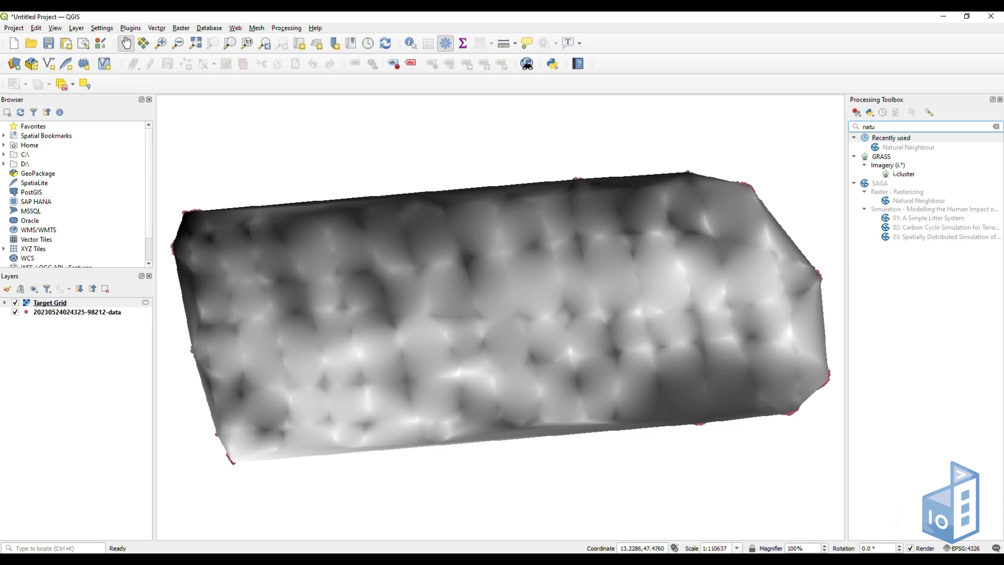
left_click(180, 27)
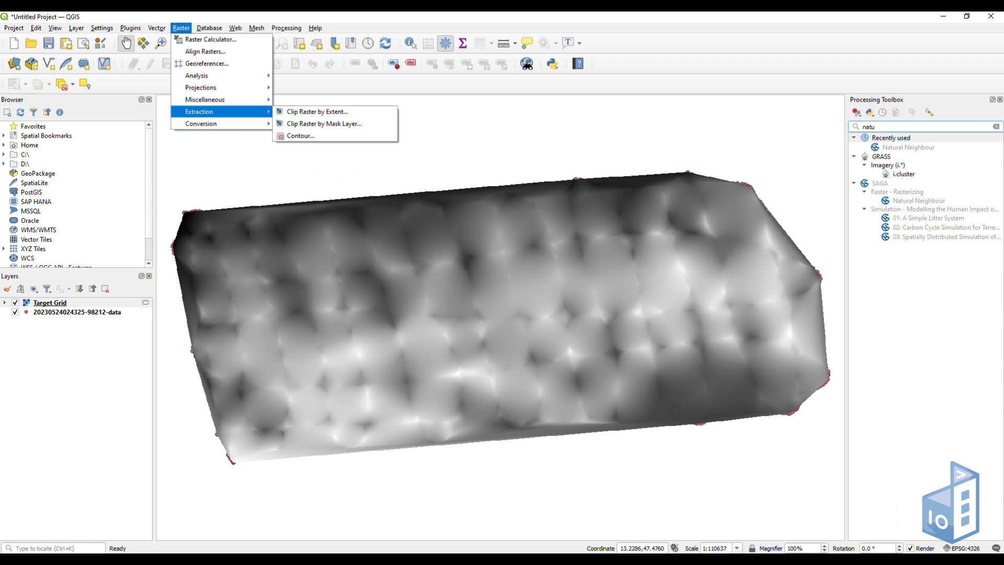
Contour Target Grid every 10 units with attribute Elevation, output to Contour.gpkg on the Desktop.
left_click(300, 135)
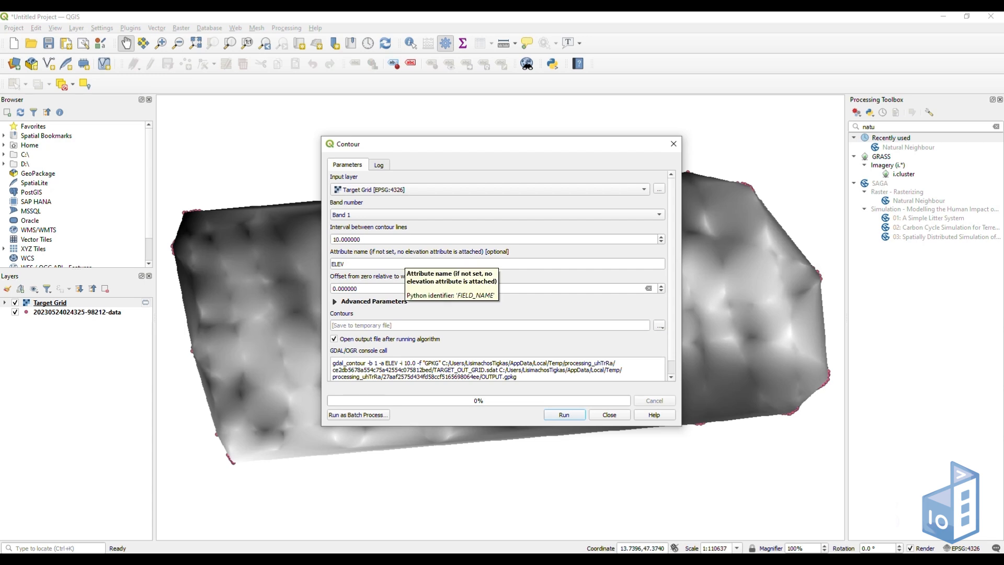
type("Elevat")
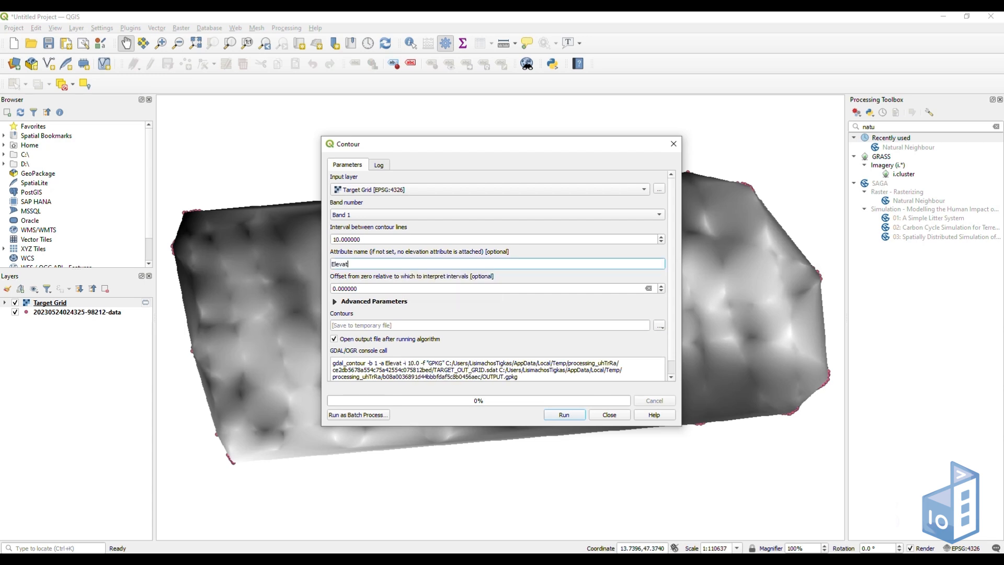
type("ion")
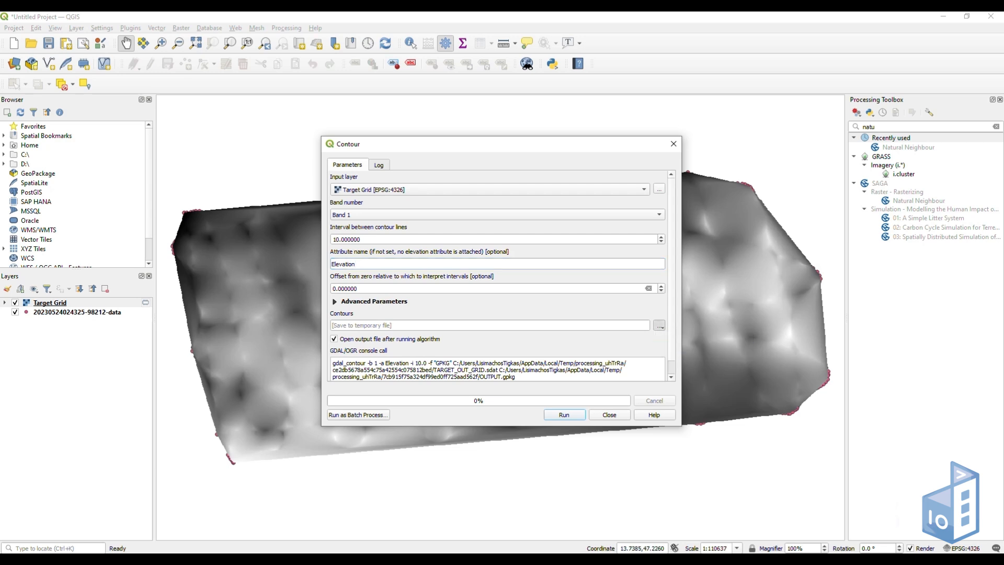
left_click(660, 325)
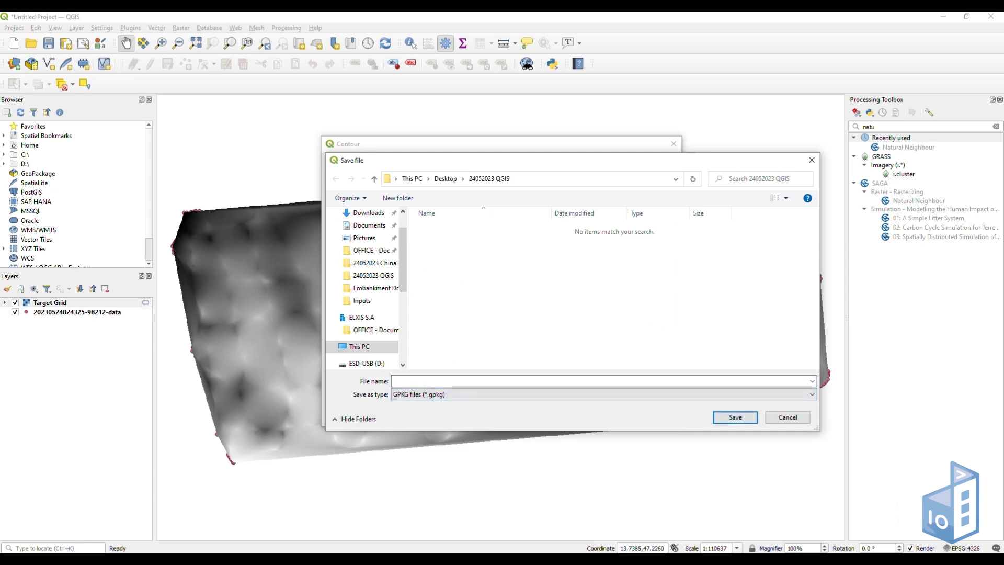
type("Contour")
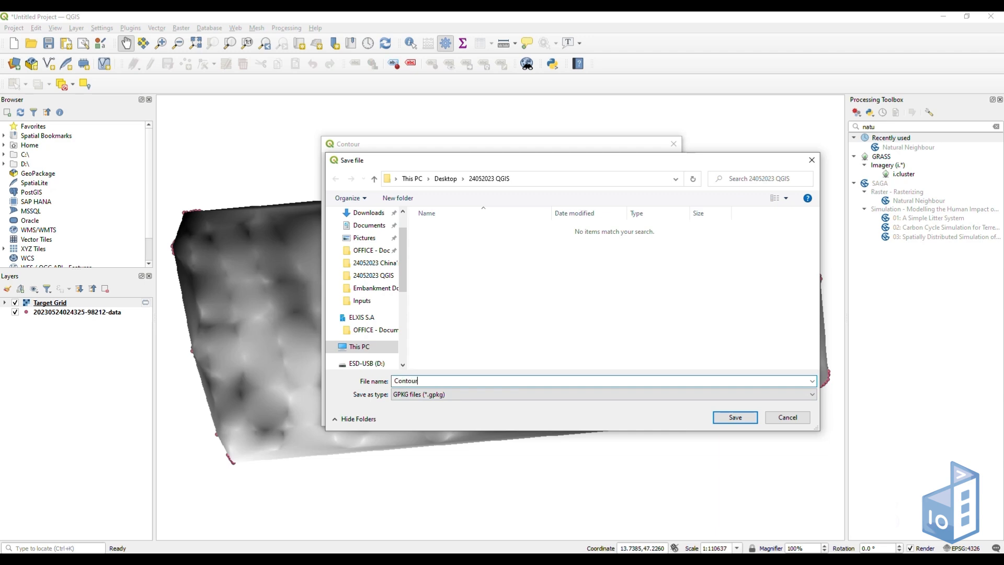
left_click(735, 418)
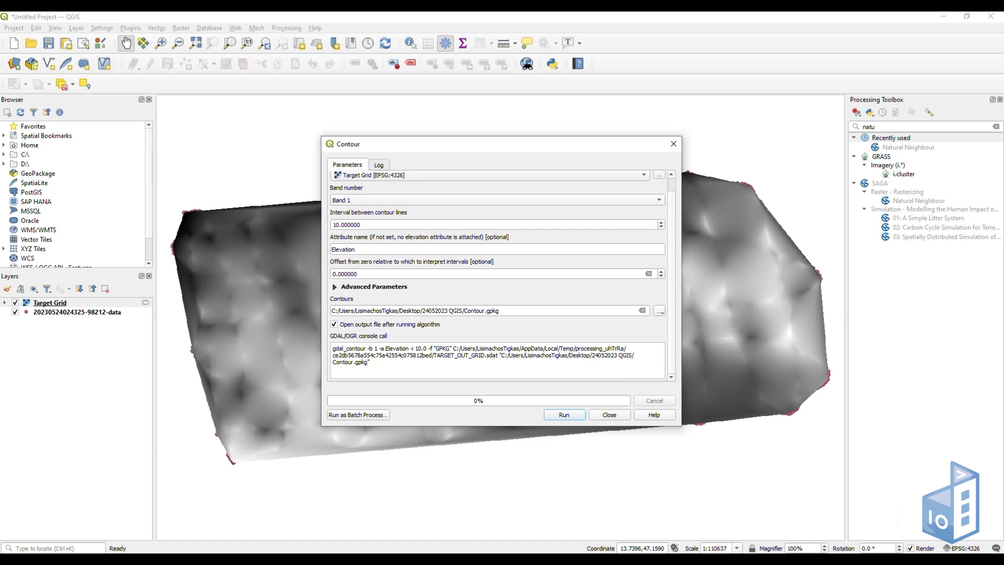
scroll("up", 3)
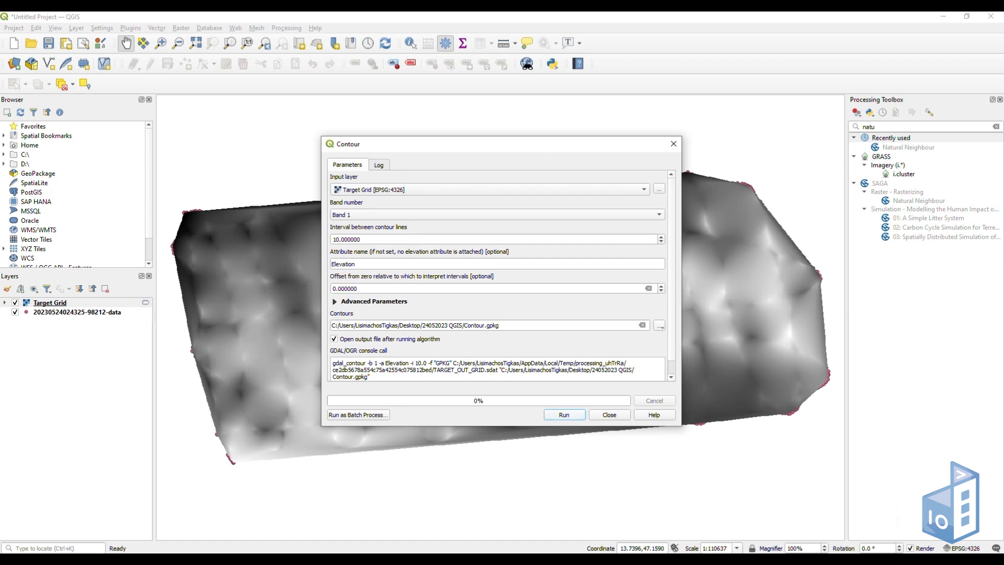
Generate the Contour layer and hide the Target Grid and GPS points layers.
left_click(562, 414)
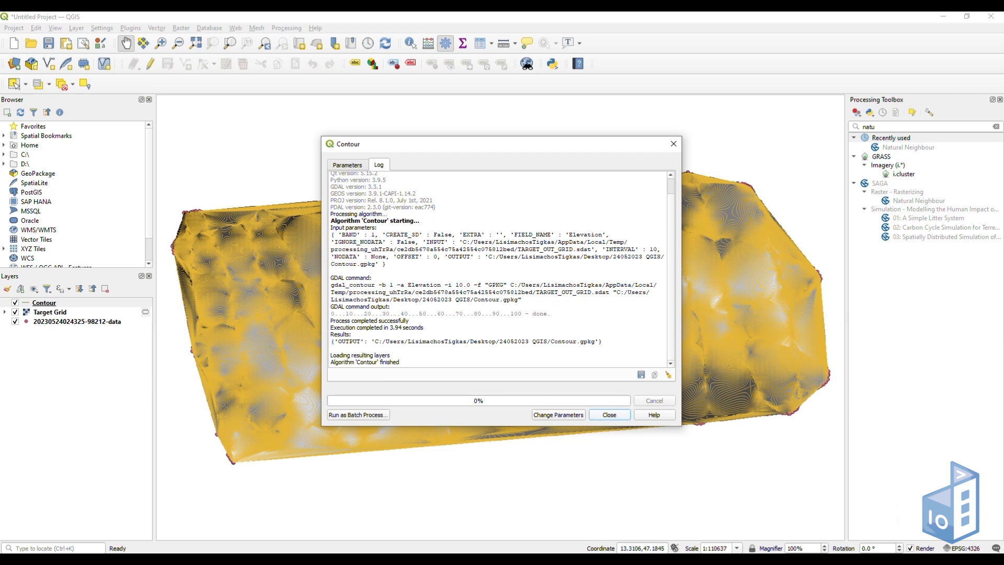
left_click(607, 414)
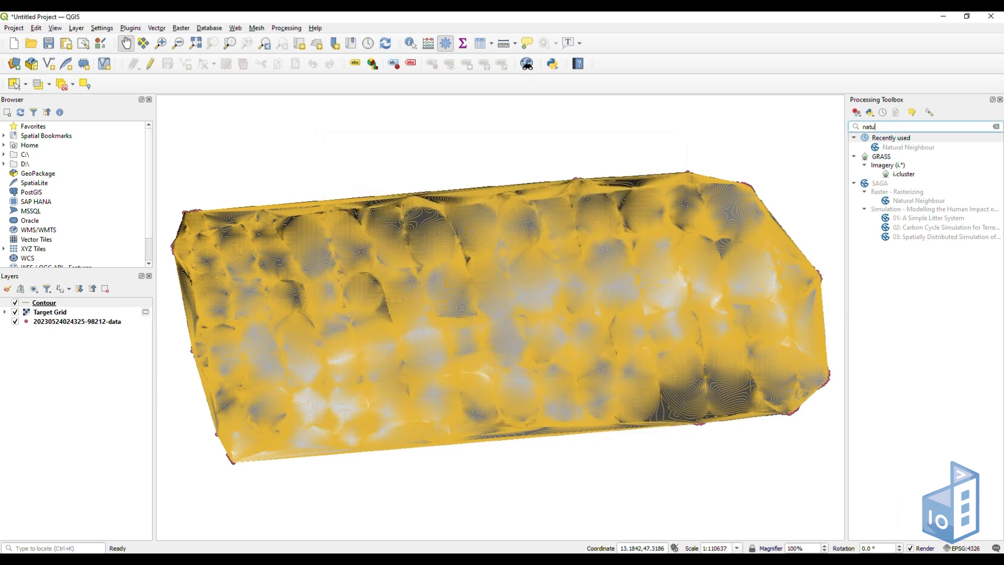
left_click(14, 311)
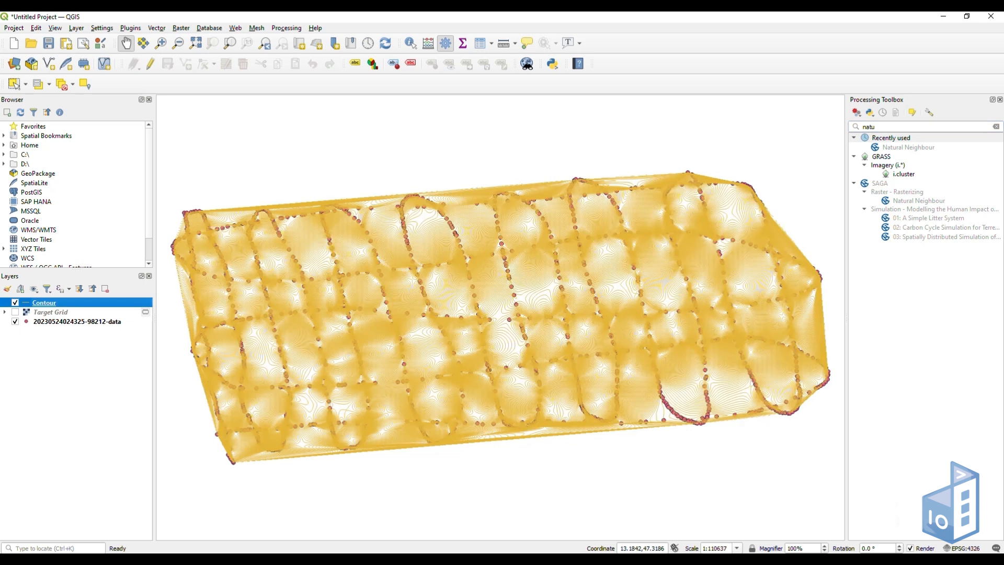
left_click(14, 321)
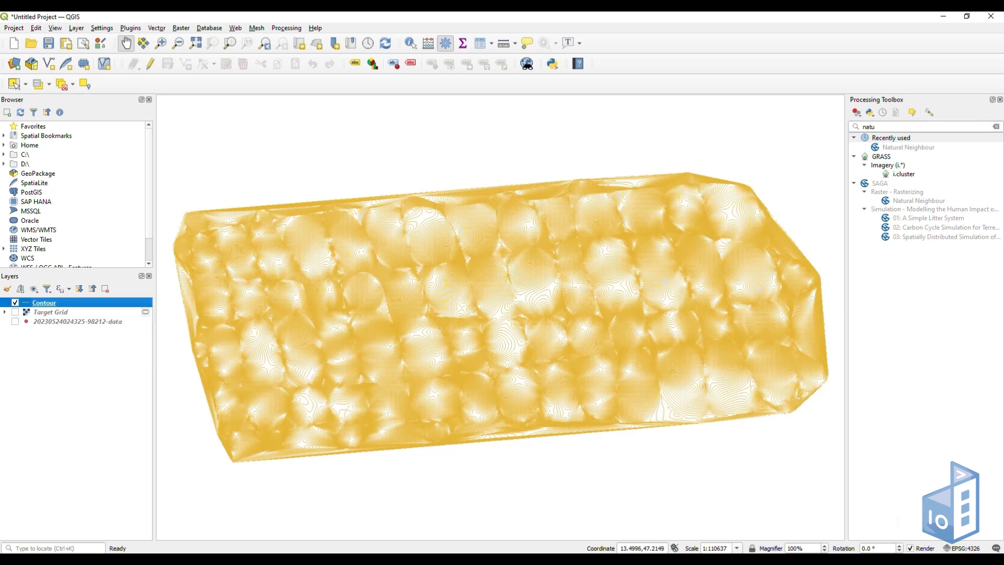
Enable Single Labels on the Contour layer using the Elevation field.
right_click(44, 302)
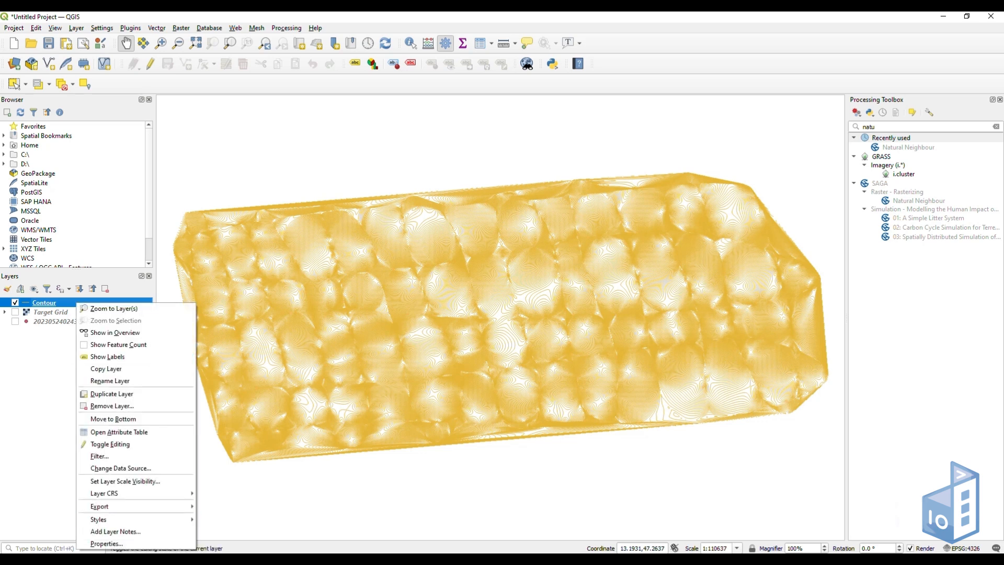
left_click(107, 543)
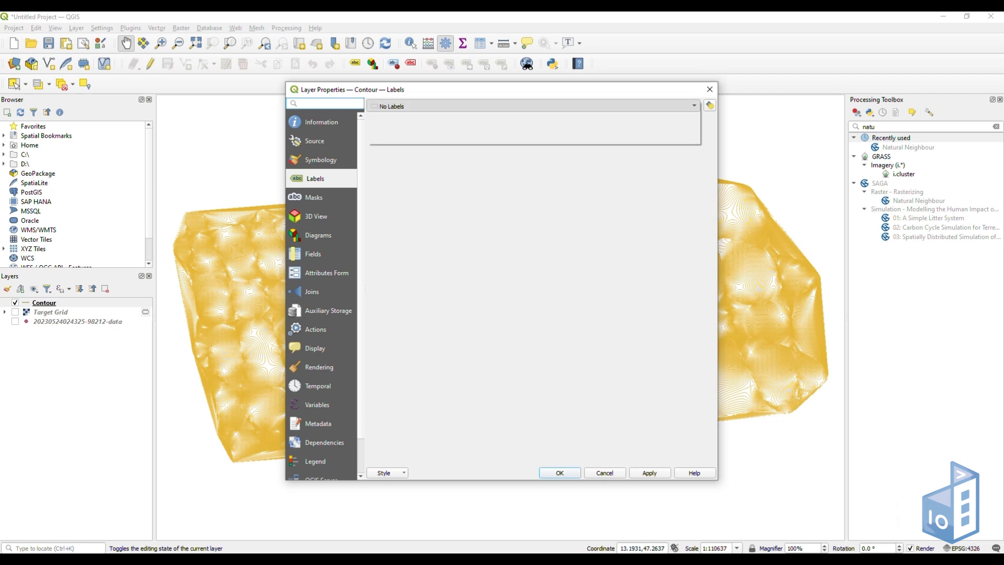
left_click(531, 106)
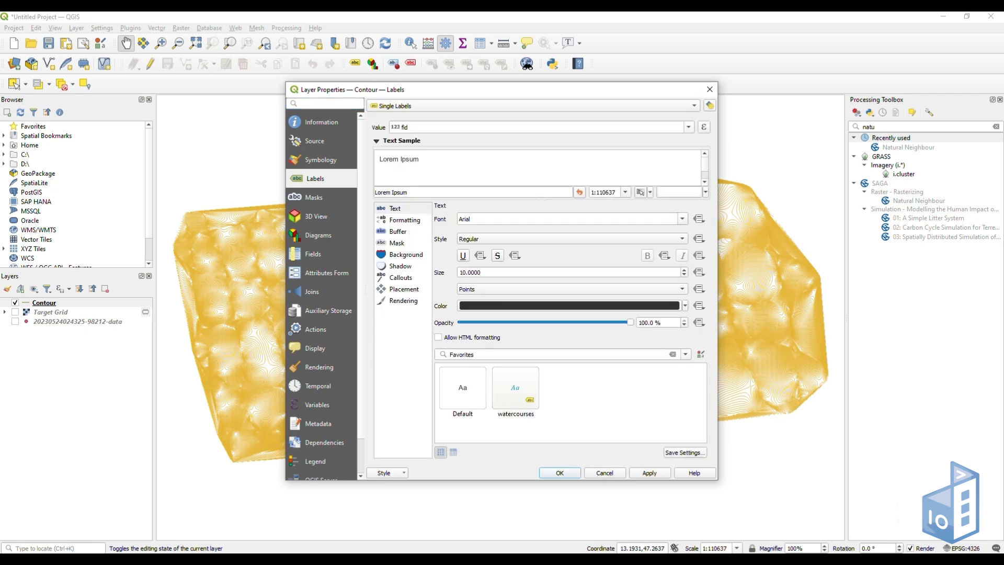
left_click(688, 126)
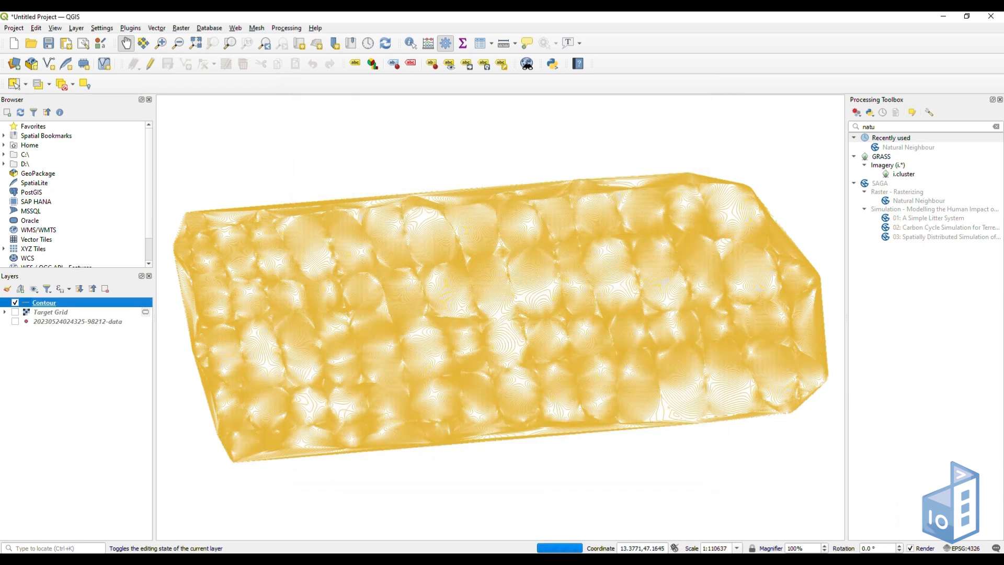
Zoom in on the map canvas to read the elevation labels on the contours.
scroll("up", 3)
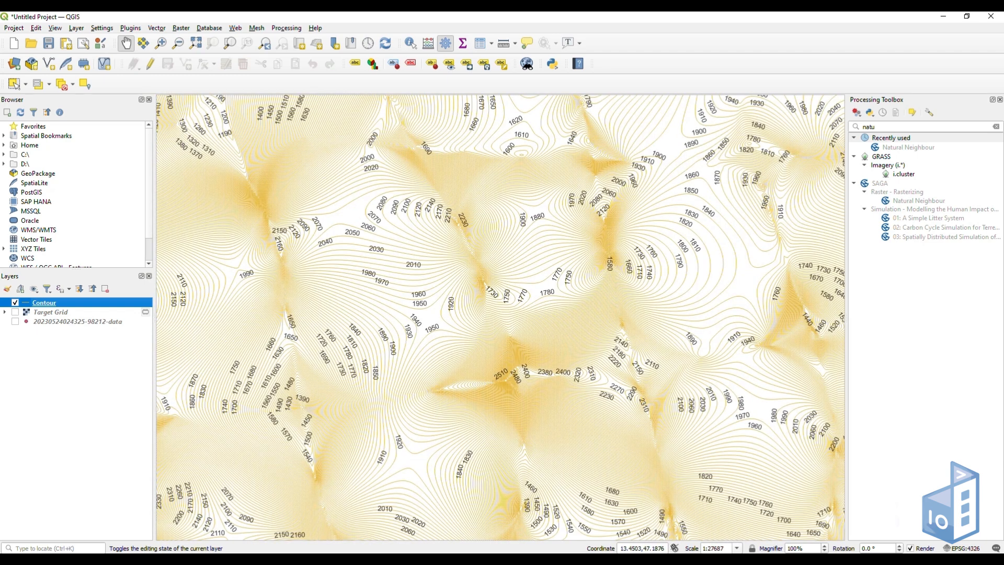
scroll("up", 3)
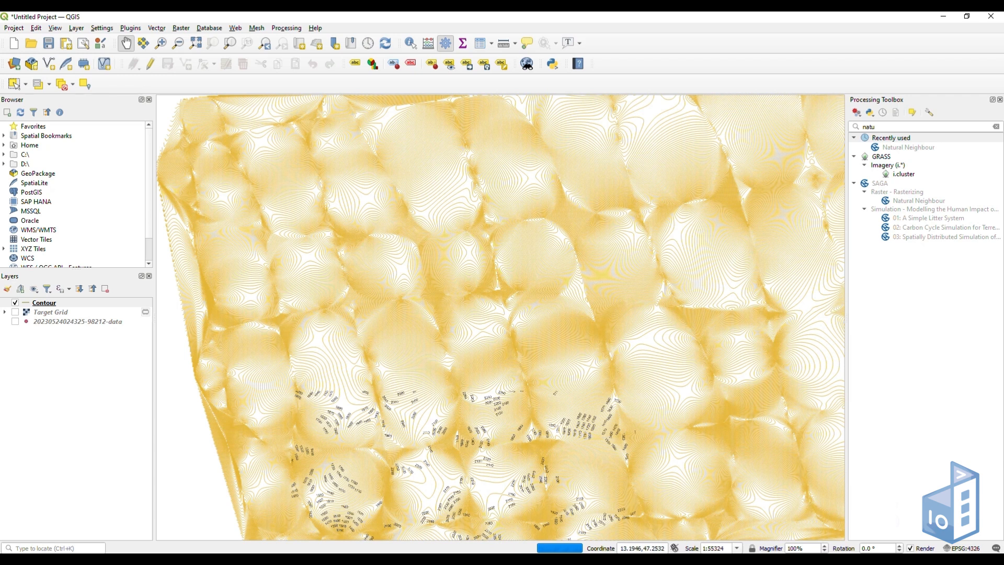
Restyle the Contour layer's lines with colour #b9912c and apply it.
left_click(44, 302)
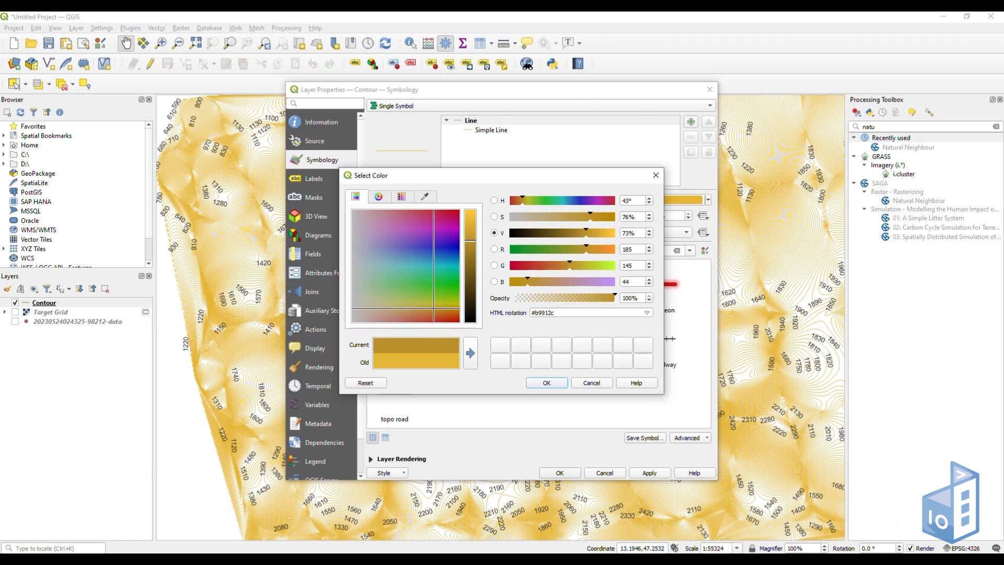
left_click(545, 382)
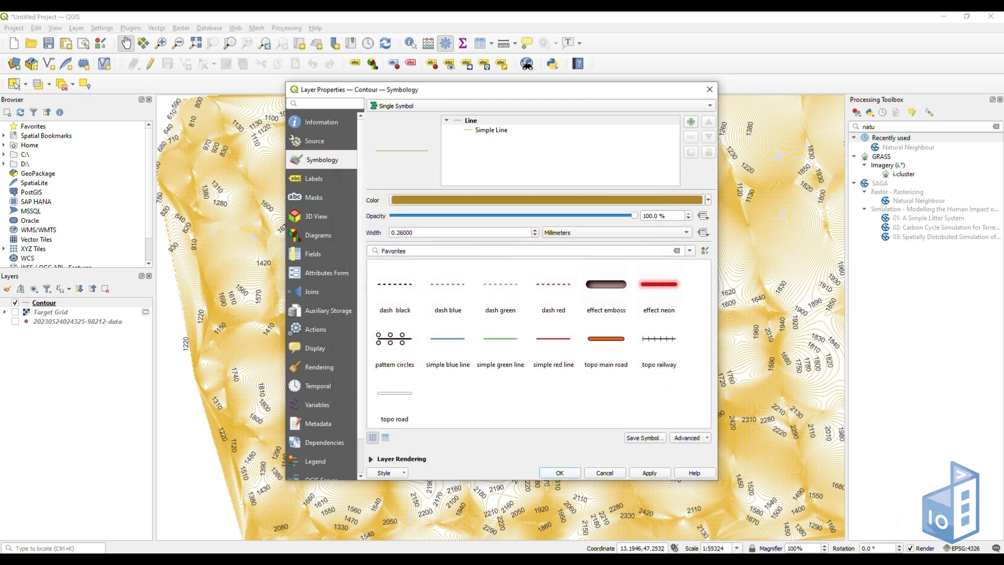
left_click(559, 472)
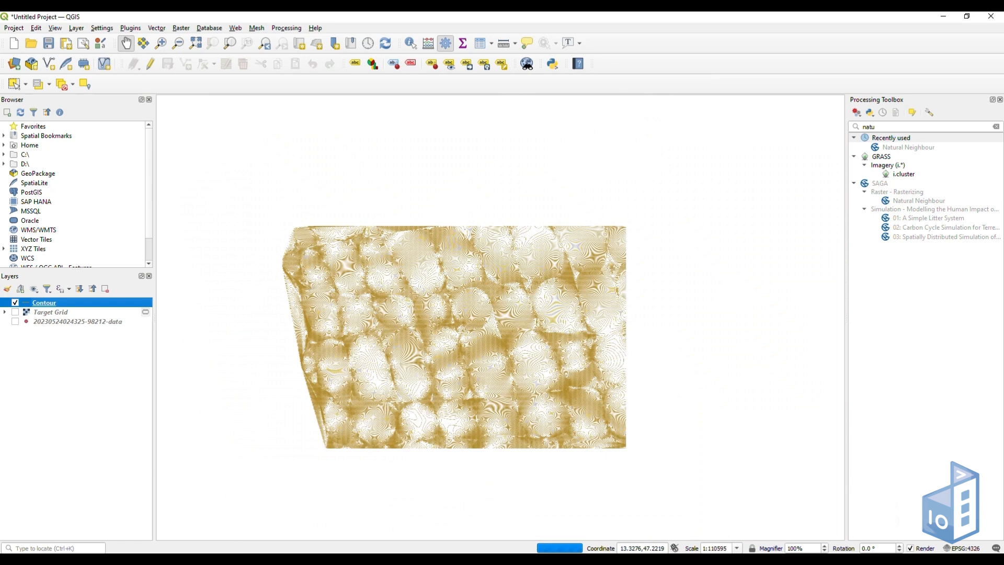